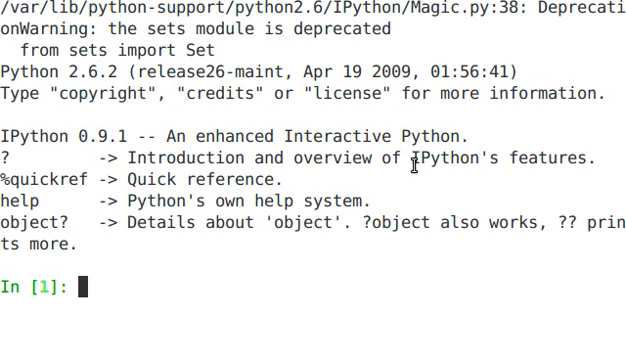
Step: Loop over the list [1, 2, 3], printing each element
type("for elem")
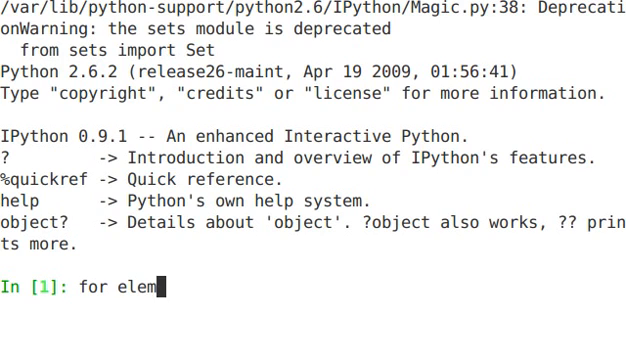
type("ent in")
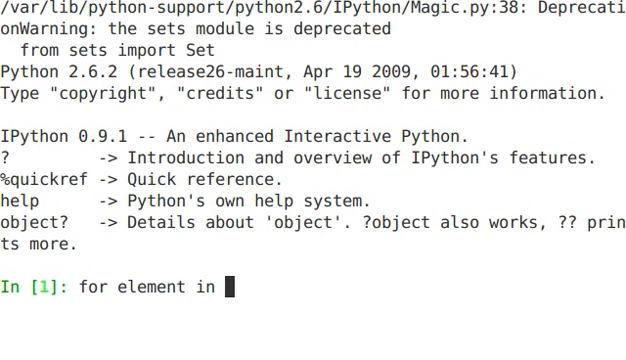
type("[1, 2,")
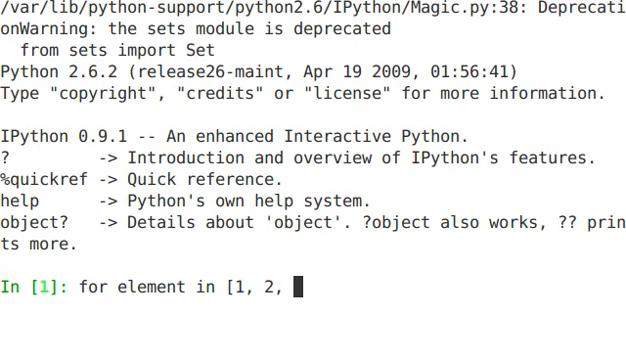
type("3]:")
type("print")
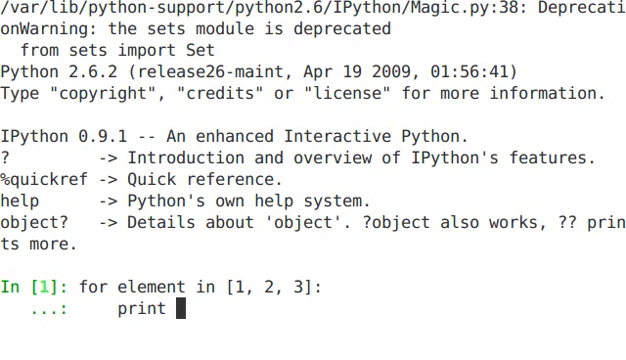
type("element")
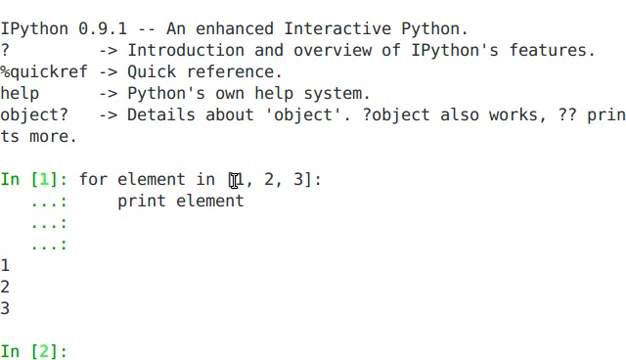
mouse_move(120, 224)
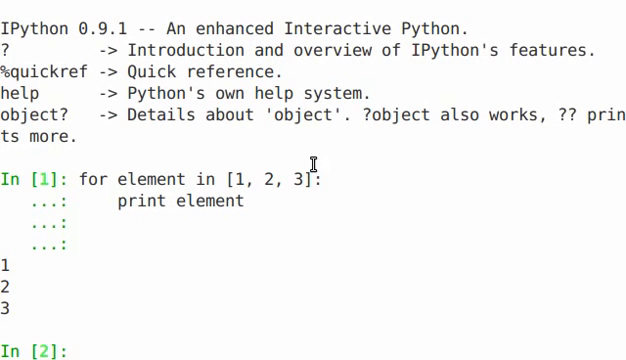
Step: Loop over the tuple (1, 2, 3), printing each element
type("for")
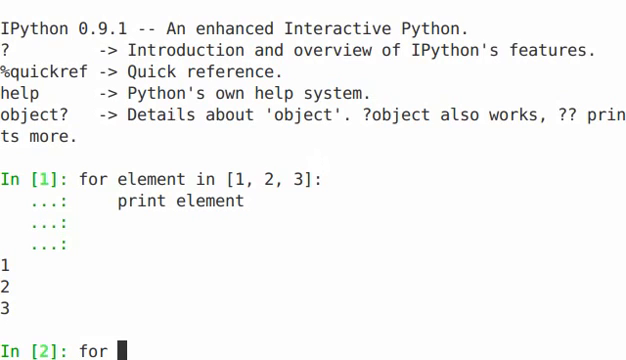
type("element in")
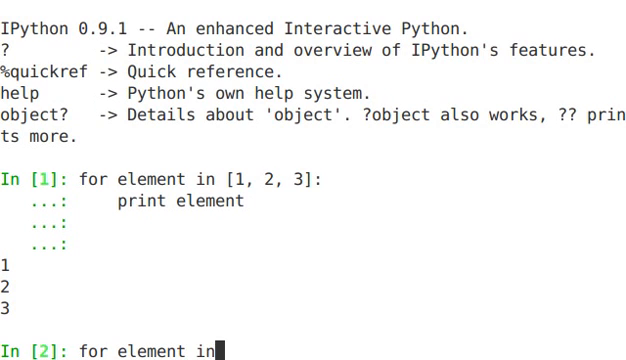
type("(")
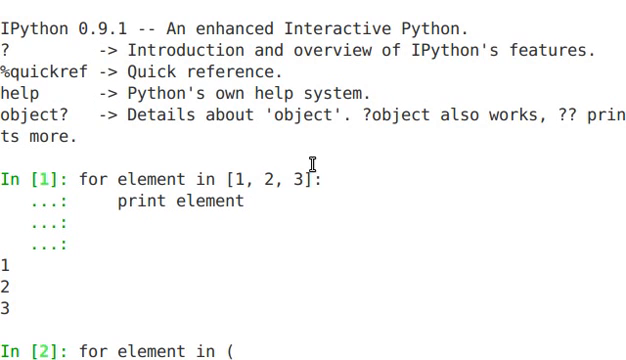
type("1, 2, 3):")
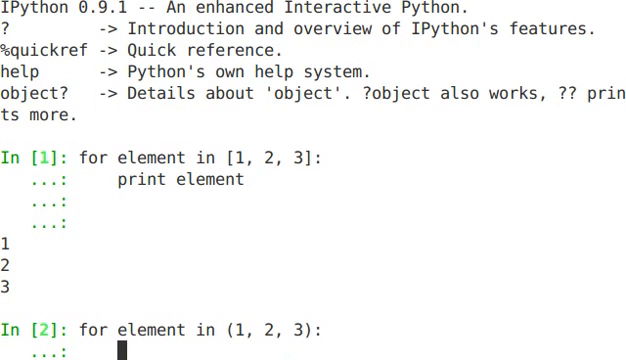
type("print element")
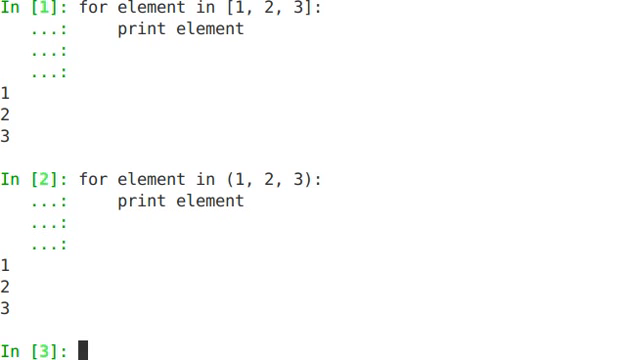
Step: Loop over the dictionary {'one': 1, 'two': 2}, printing each key
type("for key")
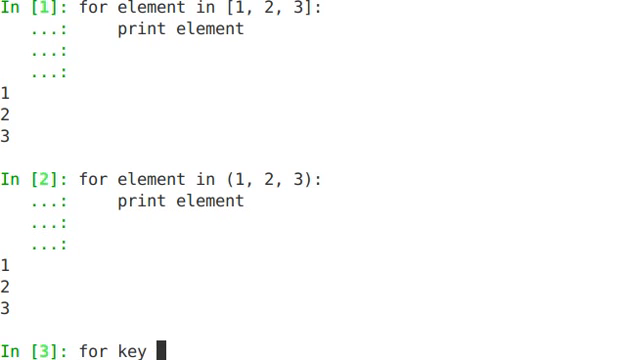
type("in {")
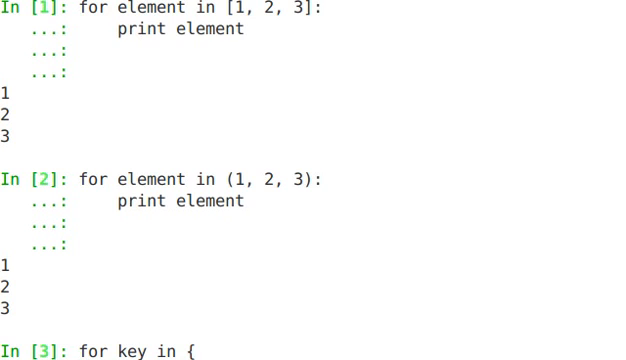
type("'one'")
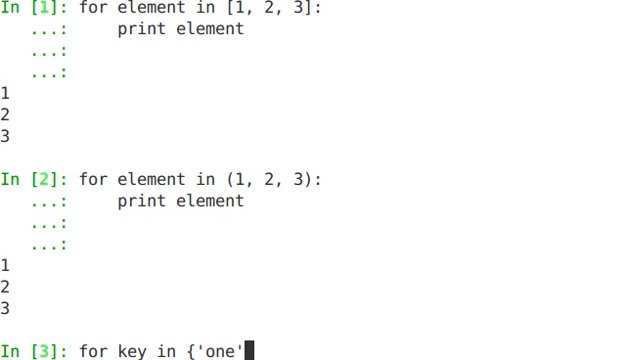
type(": 1,")
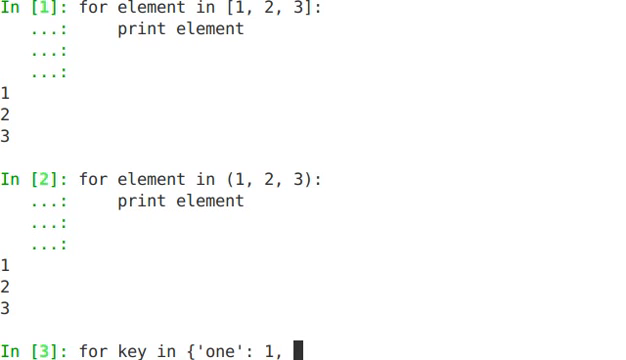
type("'two':")
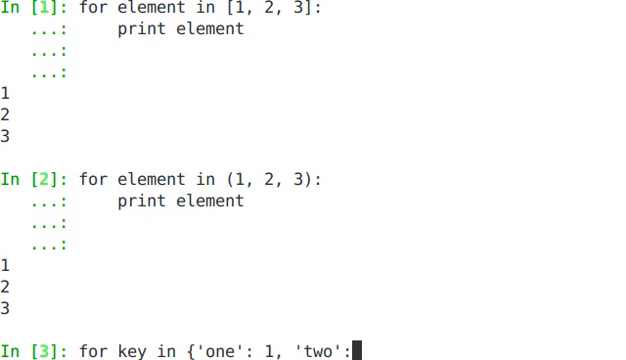
type("2")
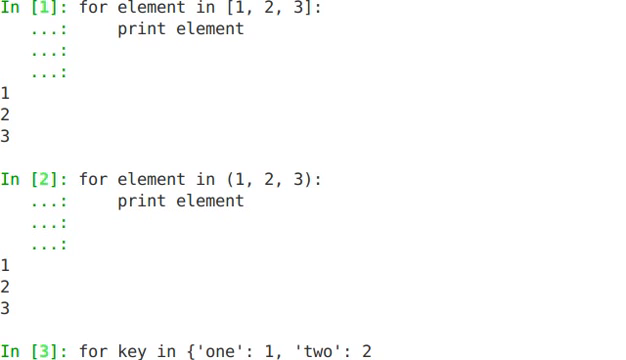
type("}:")
type("for char in \"123\":")
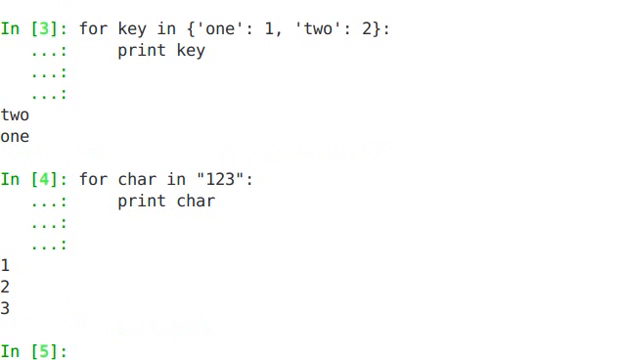
Step: Type a for loop over open("myfile.txt") lines, then discard the unfinished line
type("for line in open(\"my")
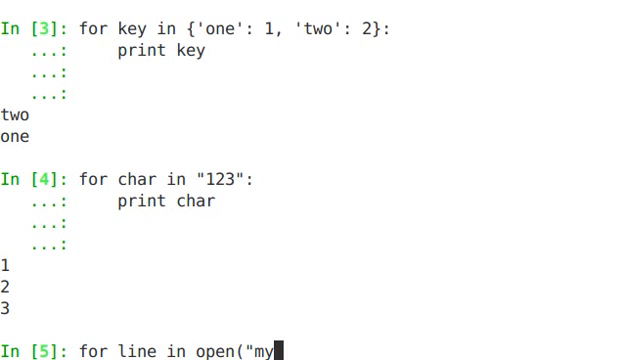
type("file.txt")
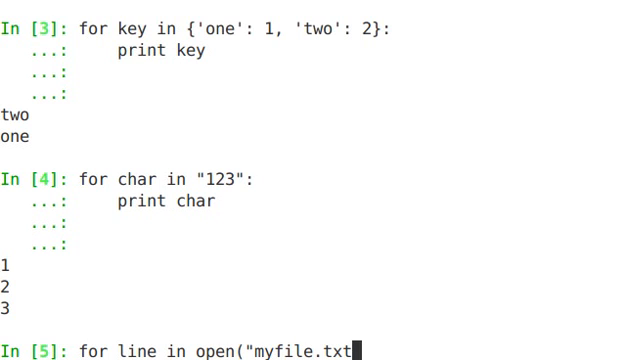
type("\"")
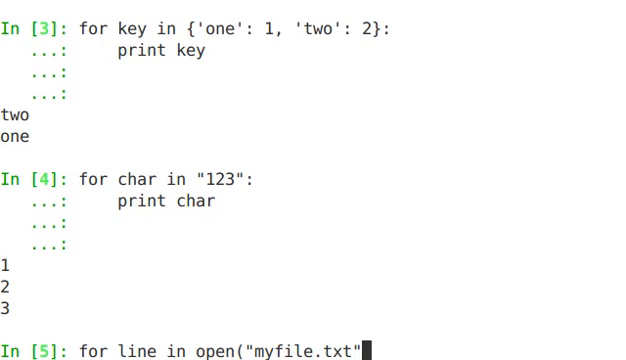
type("s = 'abc")
key("enter")
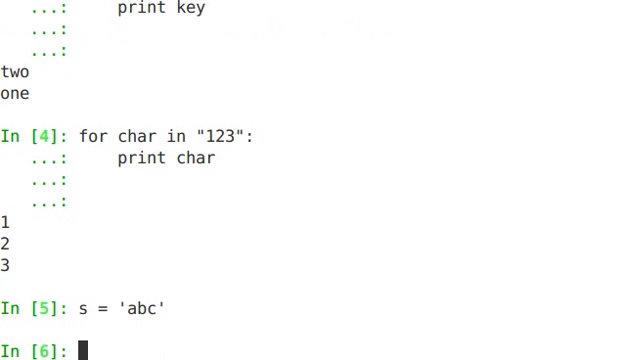
Step: Create it = iter(s) and confirm type(it) shows iterator
type("it =")
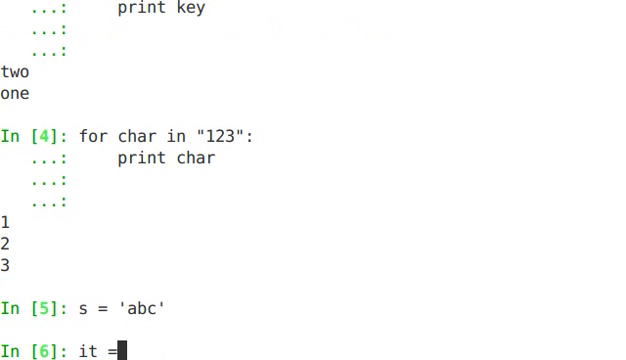
type("iter")
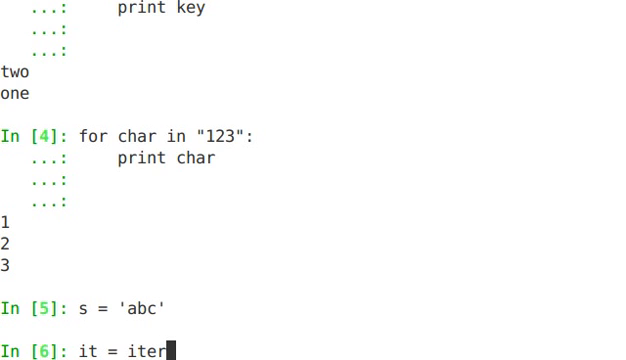
type("(s)")
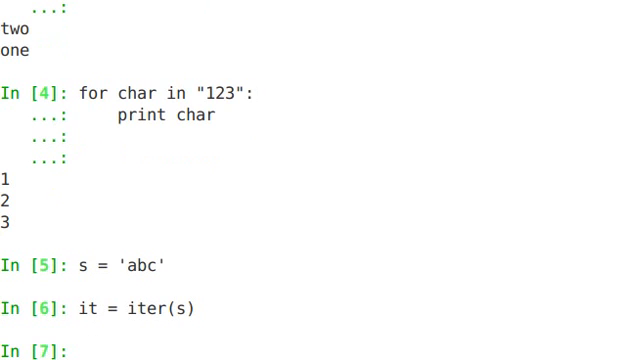
type("type(it)")
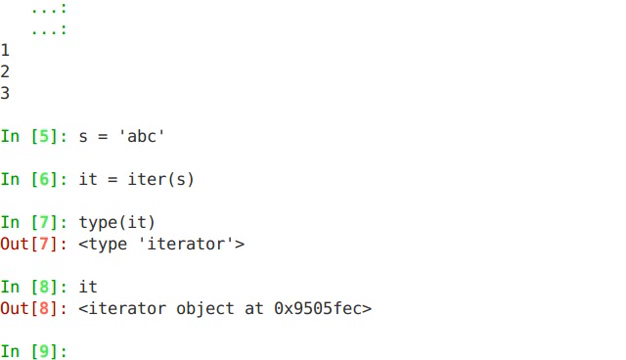
Step: Call it.next() repeatedly, getting 'a', 'b', 'c', then StopIteration
type("it")
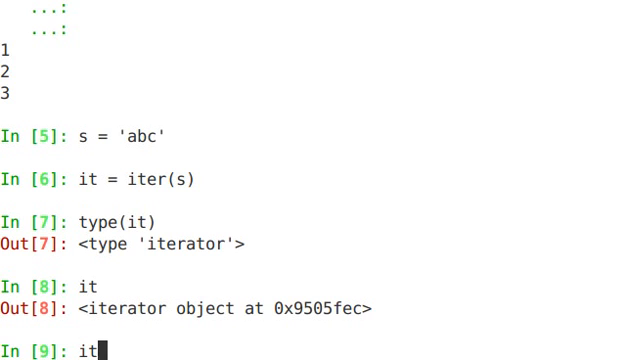
type(".next")
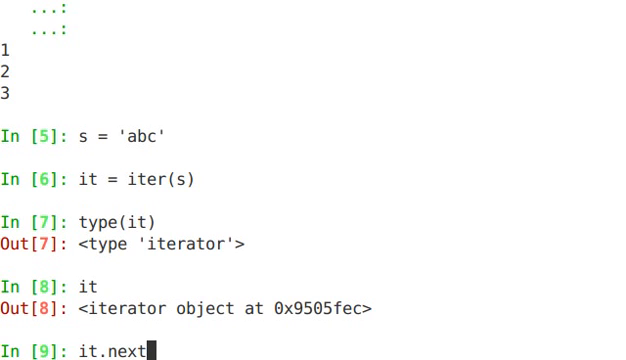
type("()")
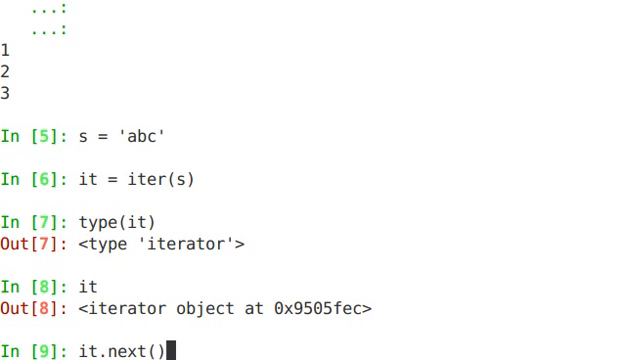
mouse_move(125, 152)
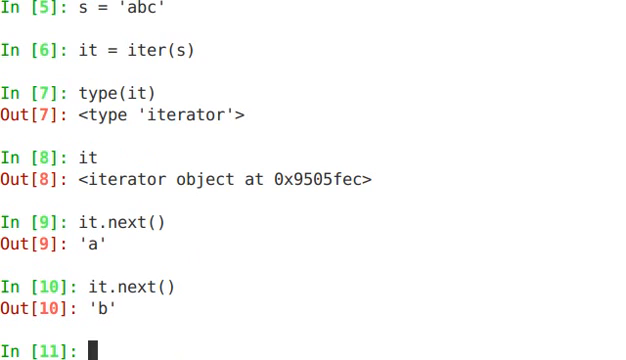
type("it.next()")
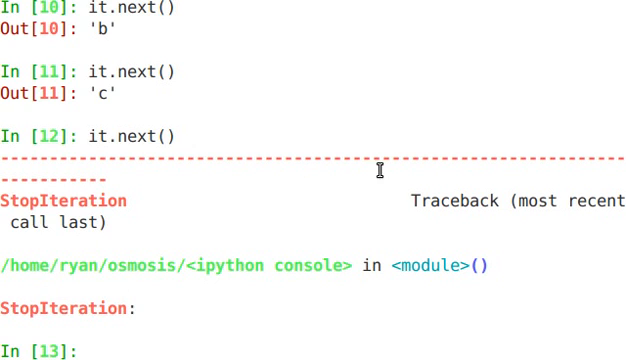
mouse_move(354, 224)
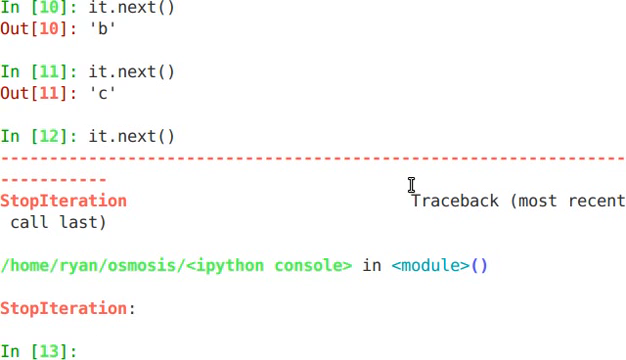
Step: Discard a half-typed for loop and start class Reverse with docstring 'Iterator for looping reverse'
type("for i i")
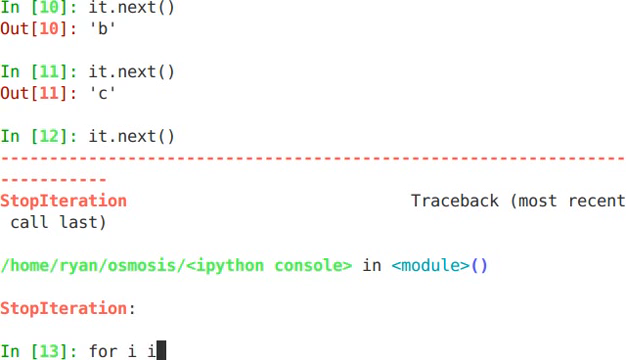
type("n '12")
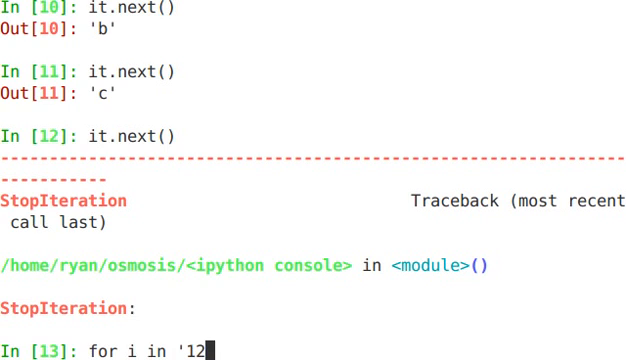
key("ctrl+u")
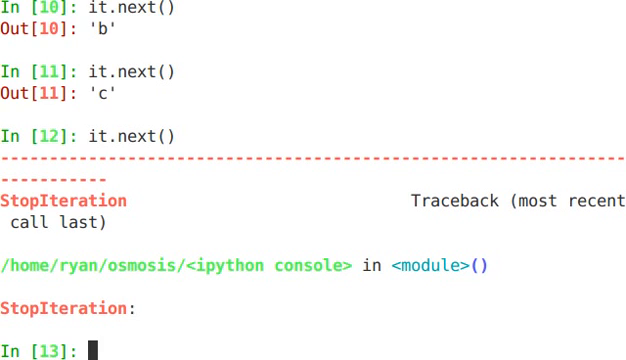
type("class")
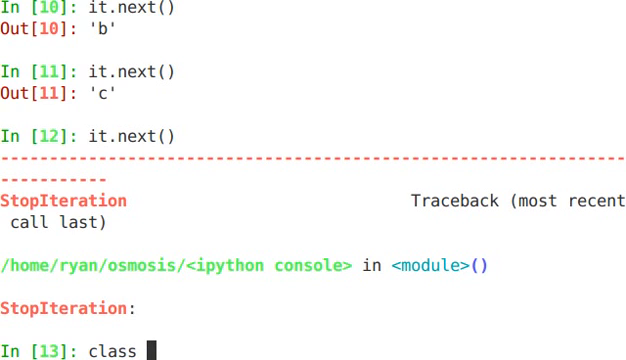
type("Rev")
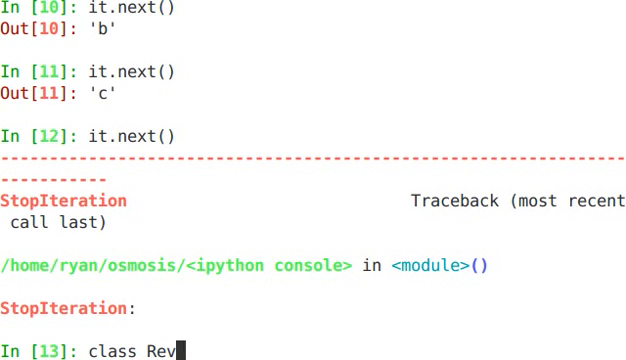
type("erse:")
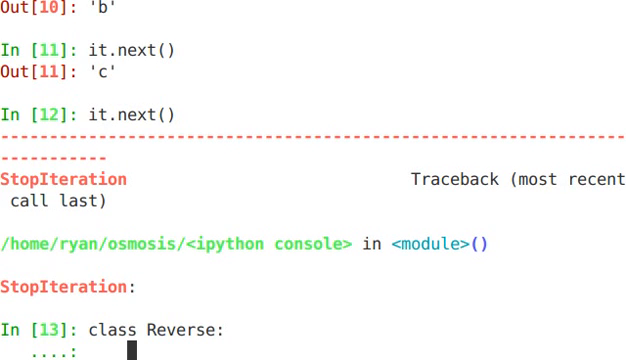
type("\"Iter")
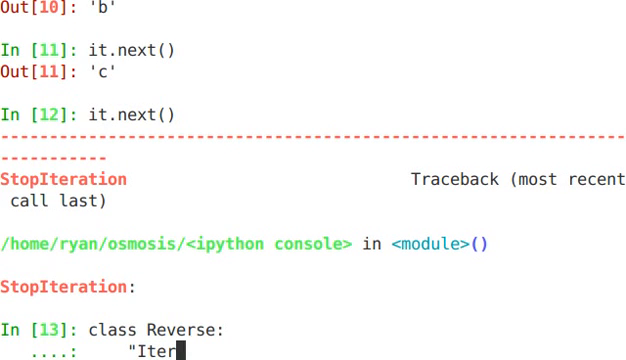
type("ator for lo")
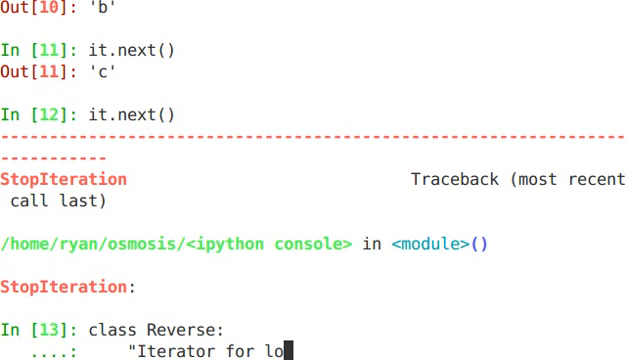
type("oping")
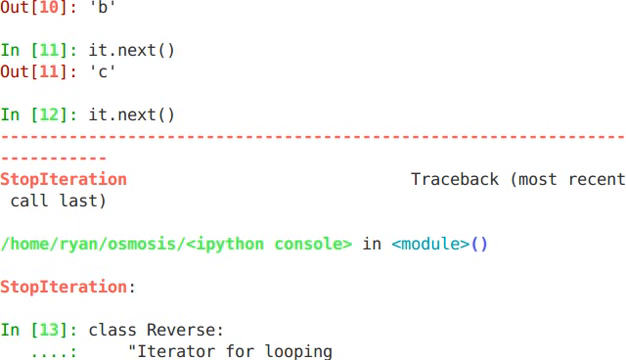
type("reverse")
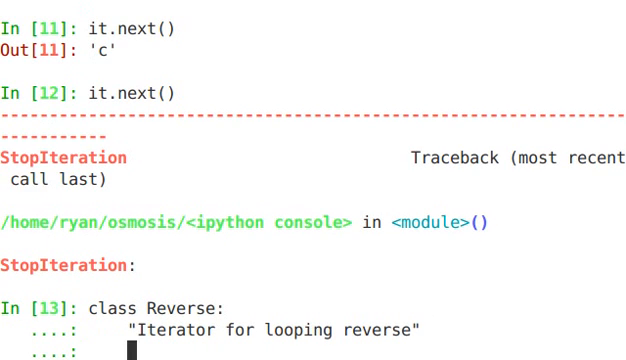
Step: Add __init__(self, data) setting self.data = data and self.index = len(data)
type("def")
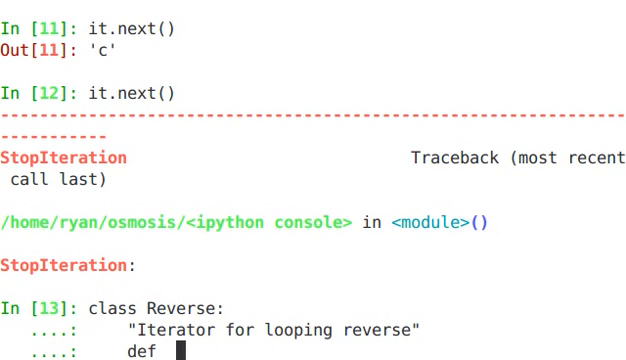
type("ini")
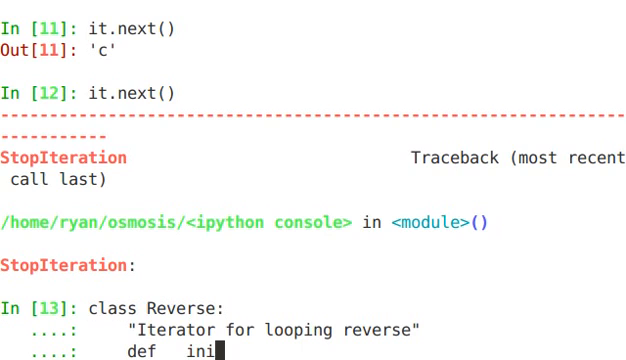
type("t")
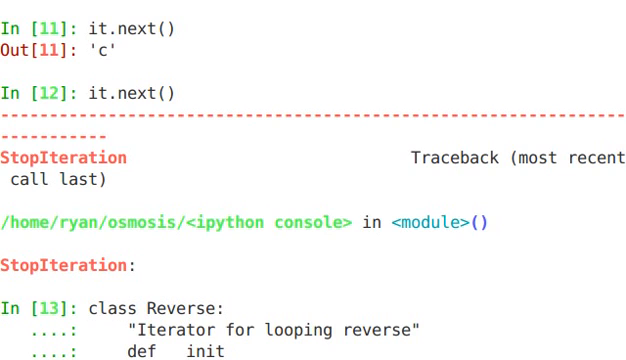
type("(sel")
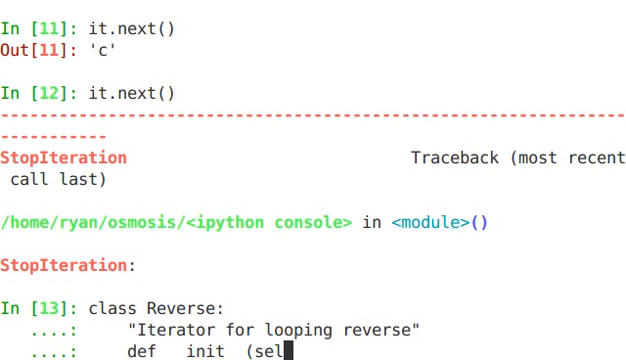
type("f, data):")
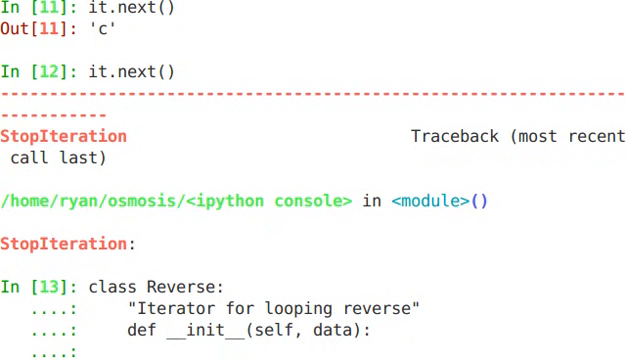
type("self.data = data")
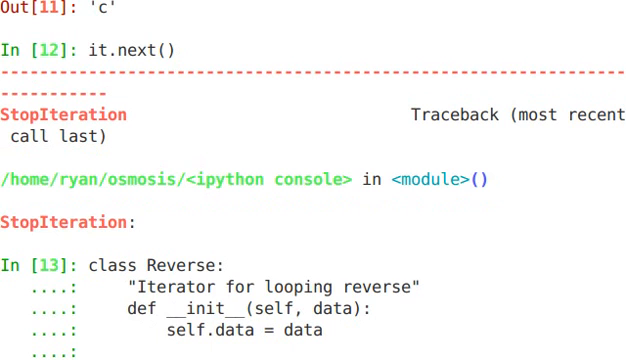
type("self")
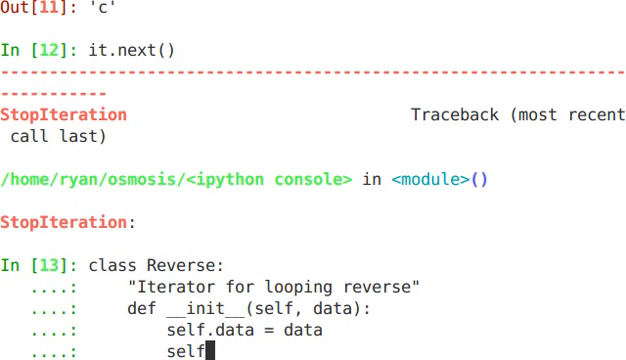
type(".index")
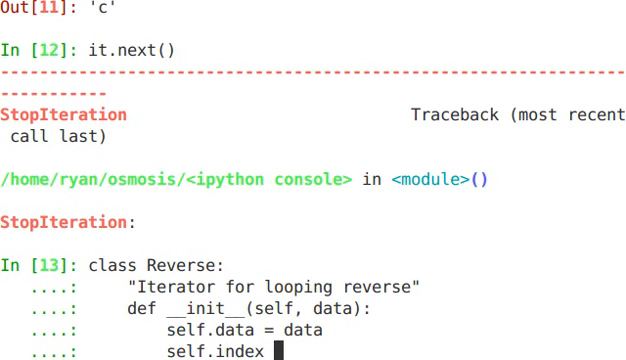
type("= len(")
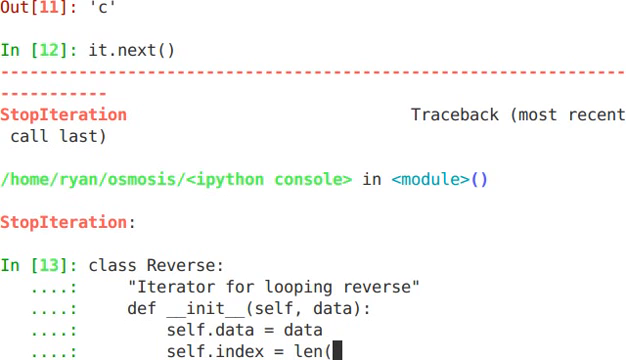
type("data)")
type("def")
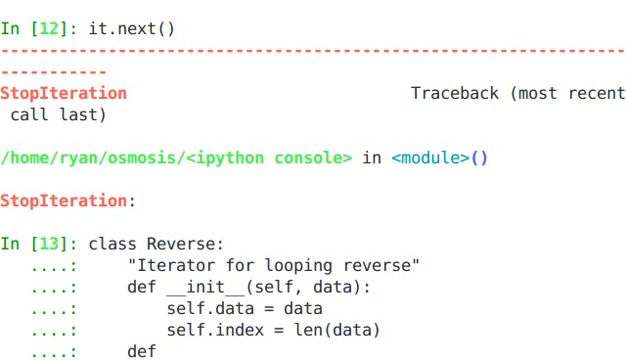
Step: Add def __iter__(self): return self to the Reverse class
type("i")
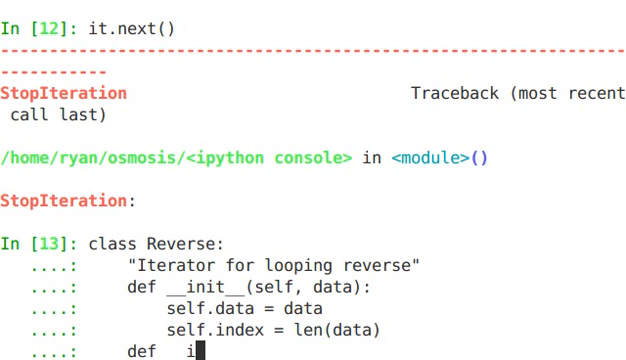
type("ter")
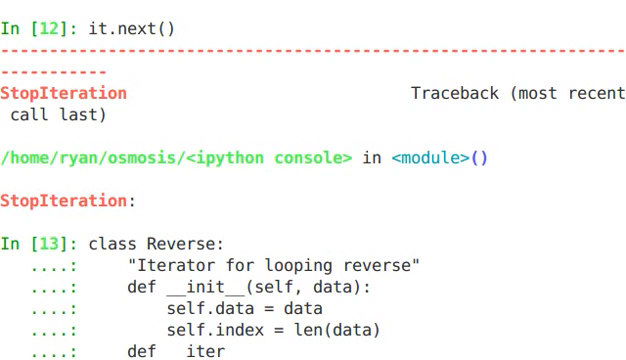
type("(")
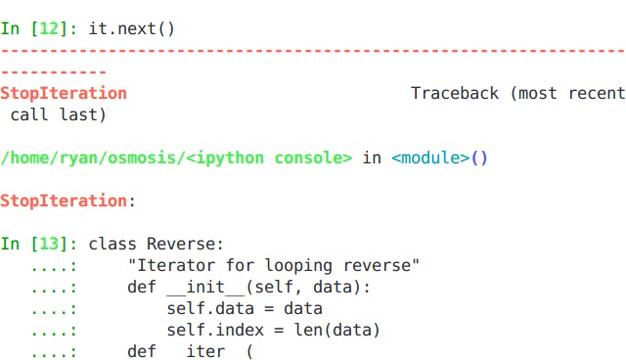
type("self):")
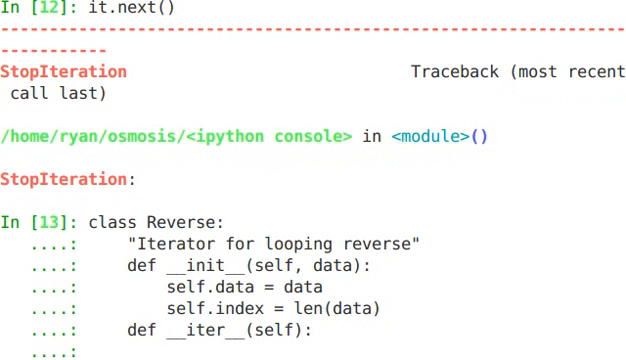
type("return self")
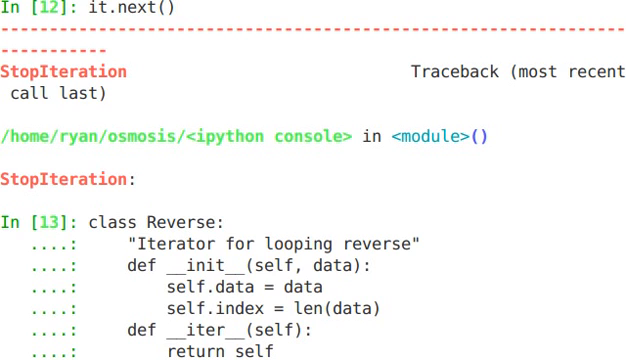
scroll("down", 3)
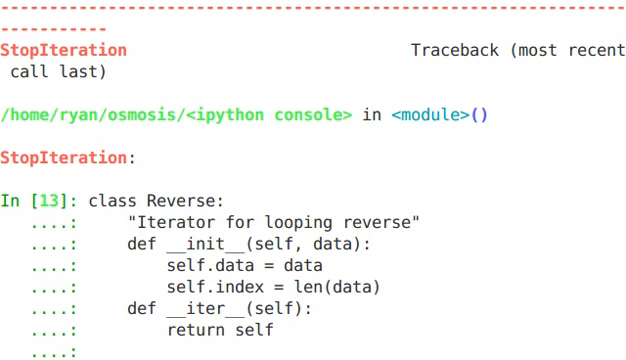
Step: Start def next(self): raising StopIteration when self.index == 0
type("def ne")
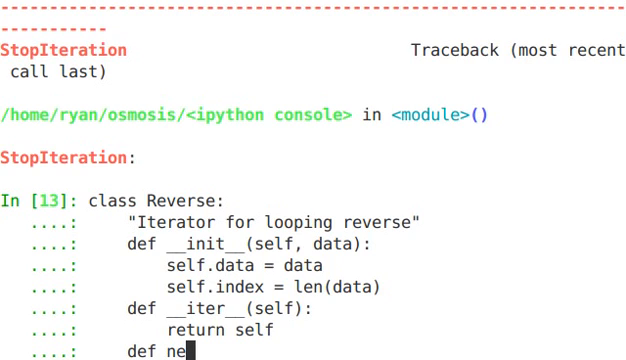
type("xt(")
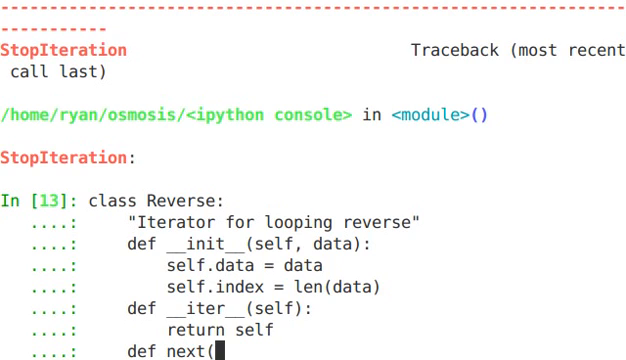
type("self):")
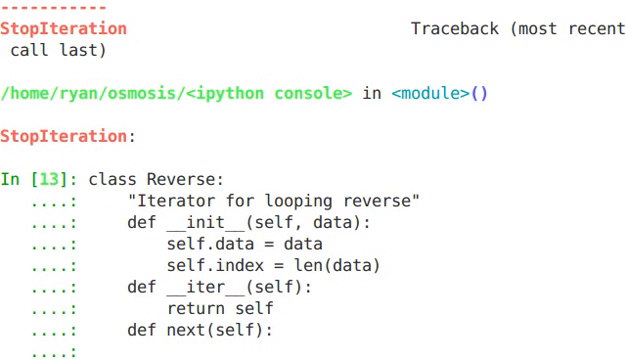
type("if self.index")
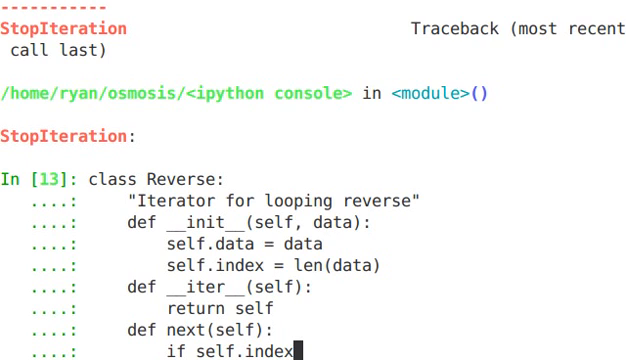
type("==0")
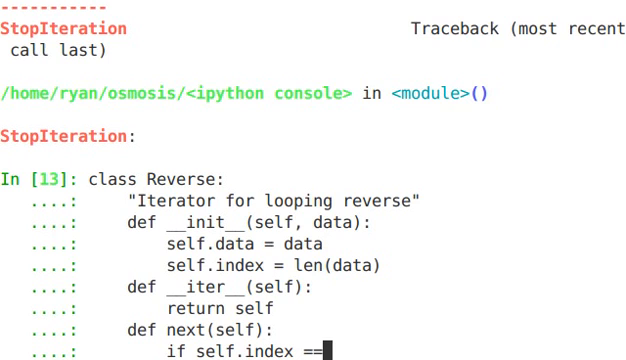
type("0:")
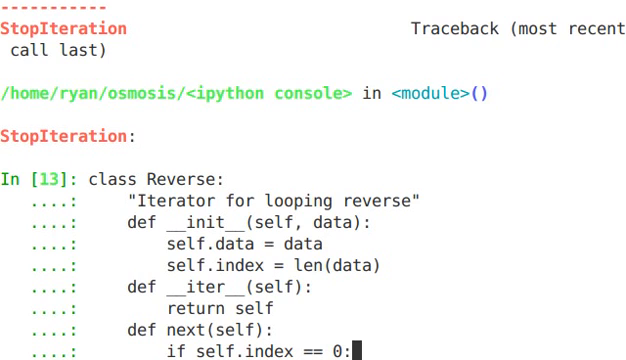
type("raise")
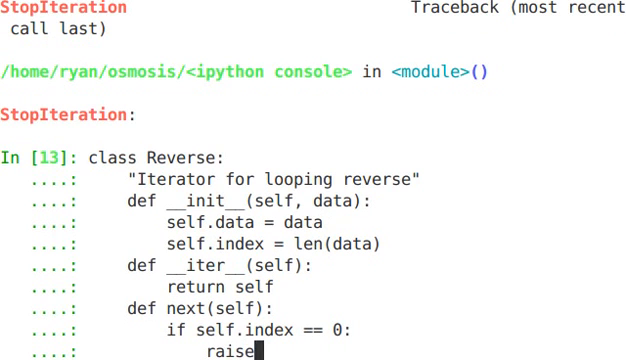
type("\" \"")
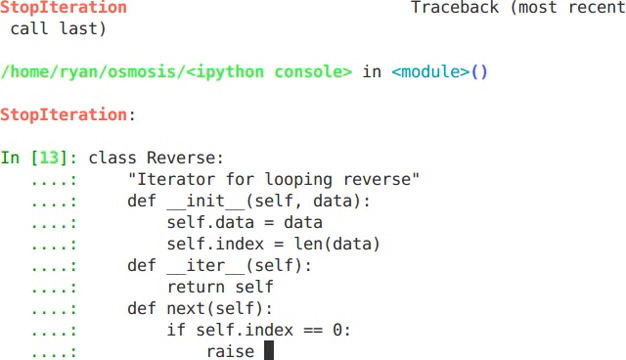
type("StopI")
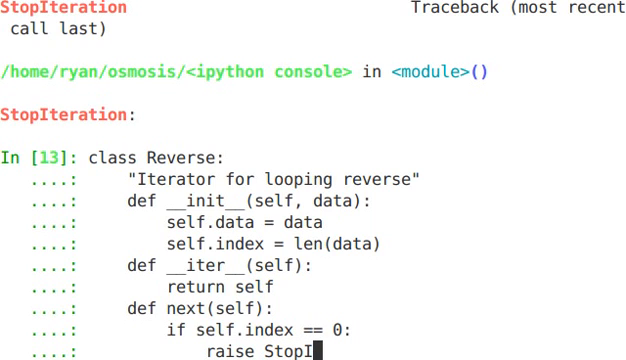
type("teration")
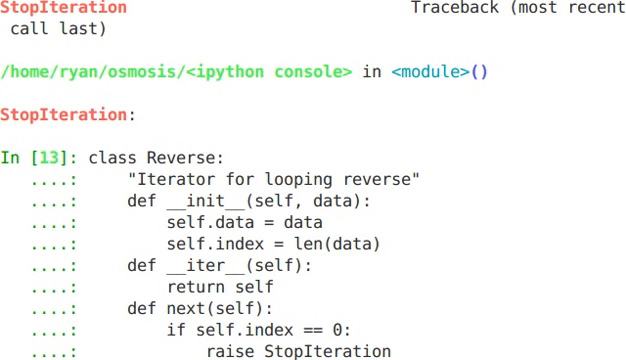
Step: Decrement self.index by 1 and return self.data[self.index]
scroll("down", 3)
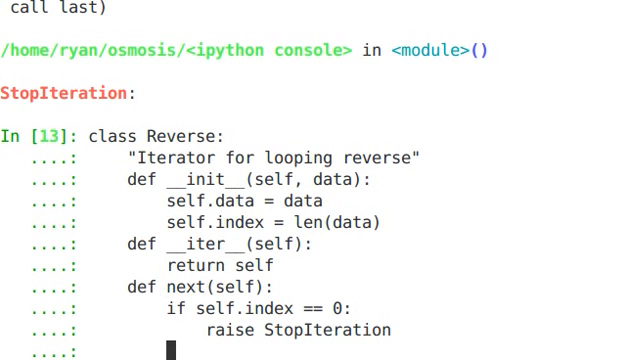
type("sel")
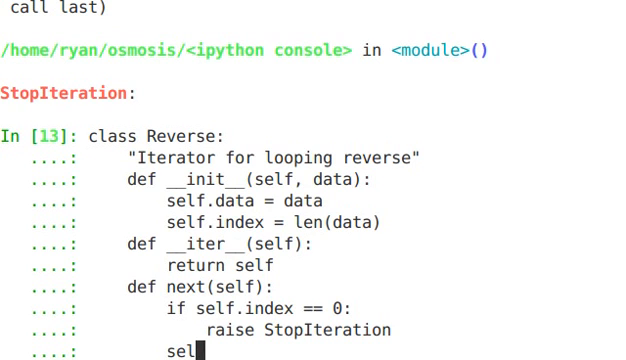
type("f.index = s")
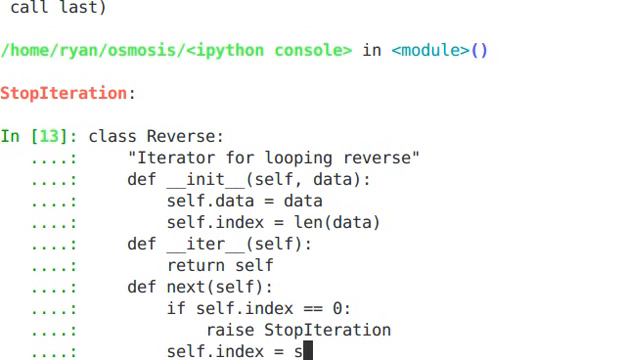
type("elf.ind")
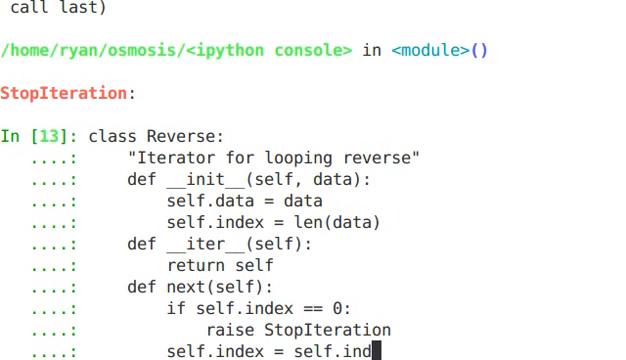
type("ex =")
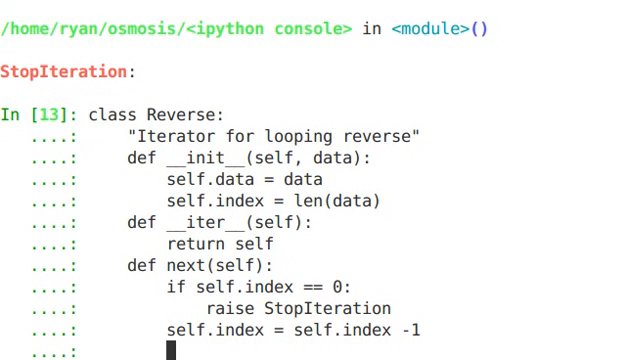
type("retu")
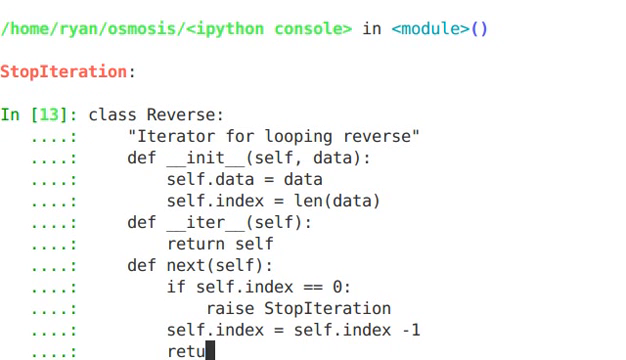
type("rn self")
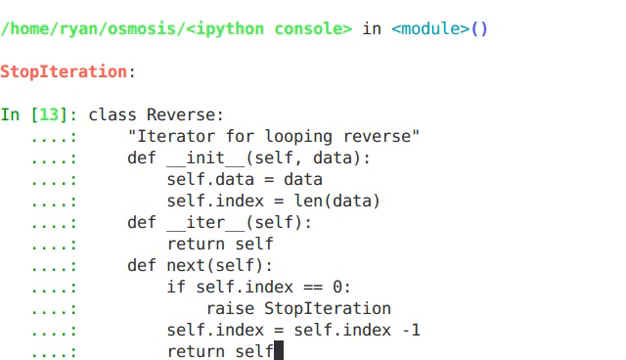
type(".data")
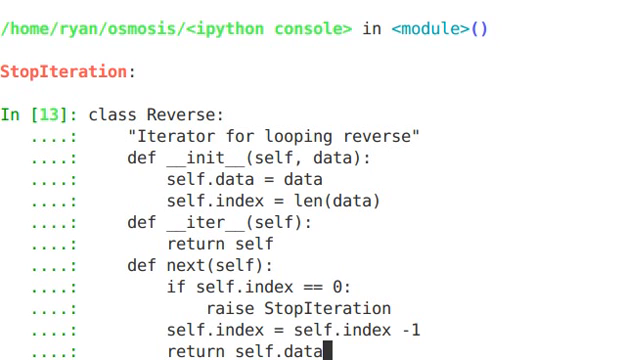
type("[")
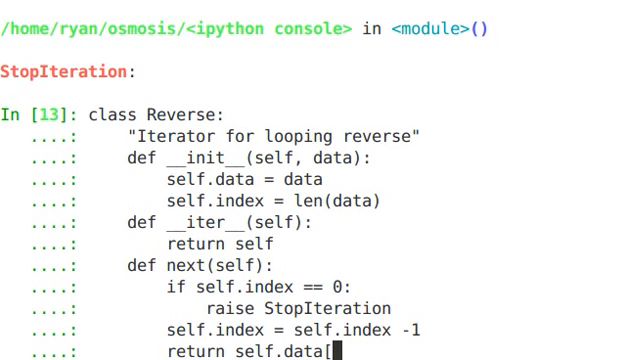
type("self.index")
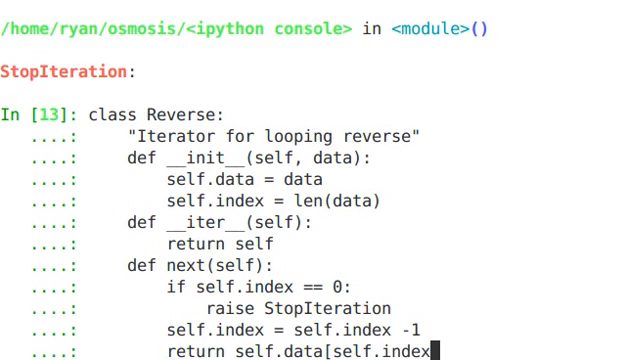
type("]")
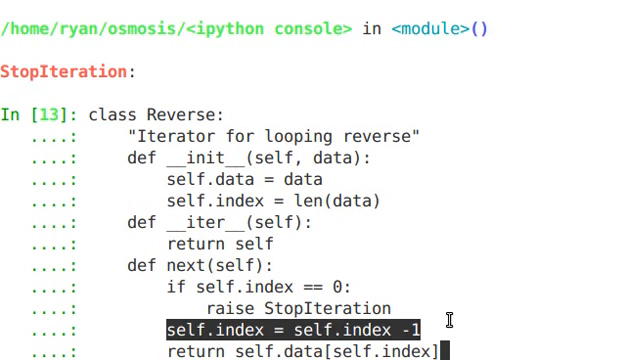
mouse_move(432, 185)
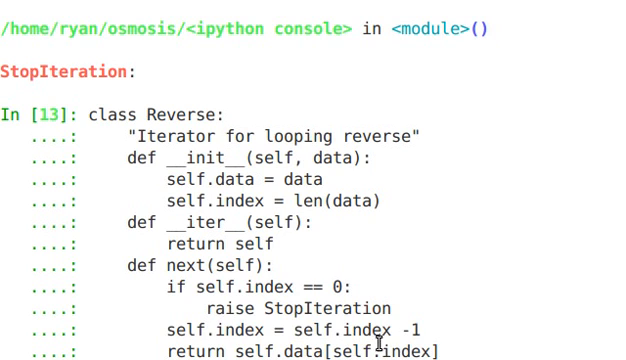
double_click(370, 350)
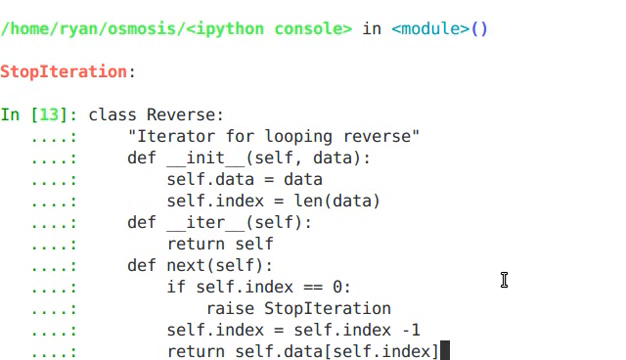
mouse_move(210, 282)
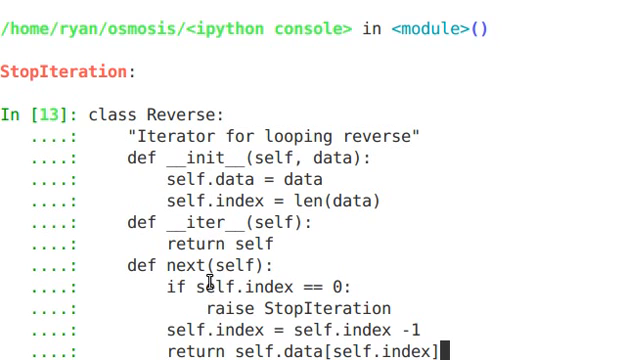
mouse_move(370, 275)
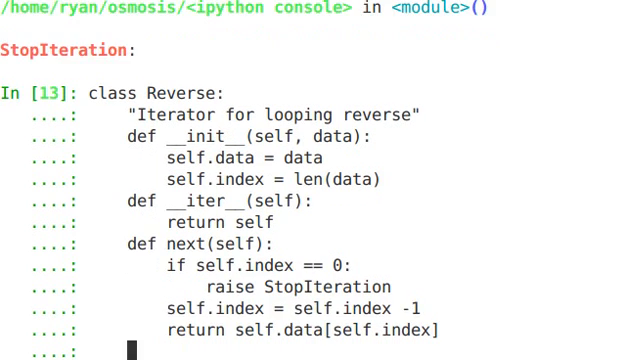
Step: Close the Reverse class block and type for char in Reverse('spam'): print char
key("Enter")
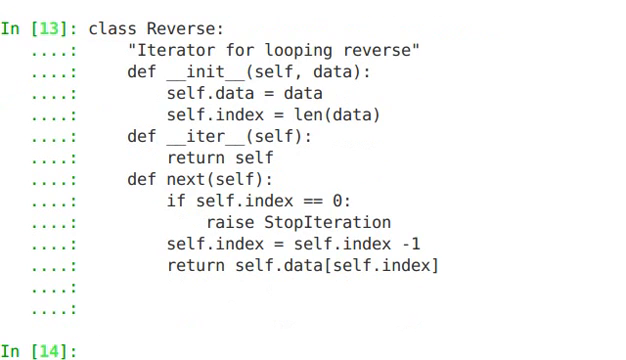
type("for char in")
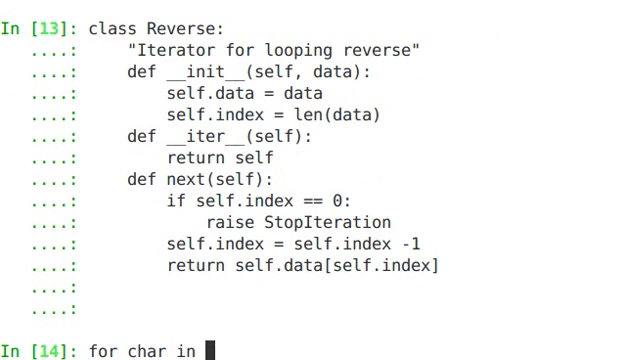
type("Rev")
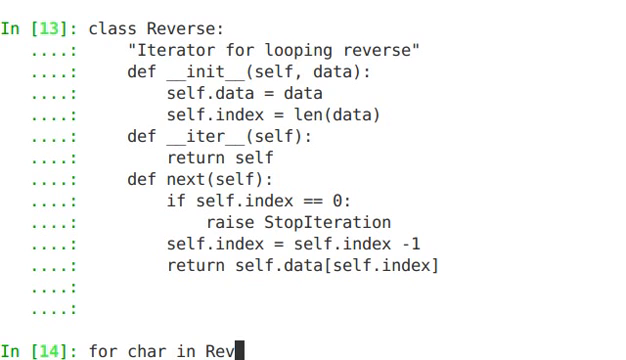
type("erse('spam")
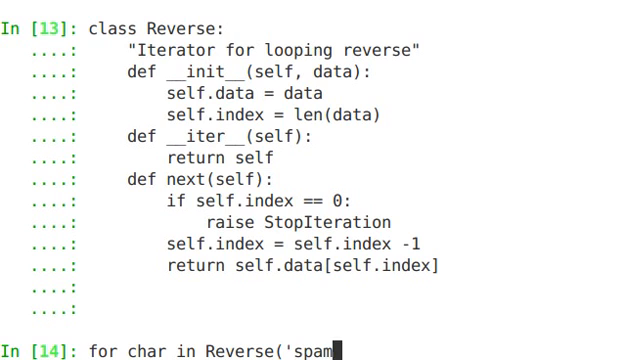
type("'):")
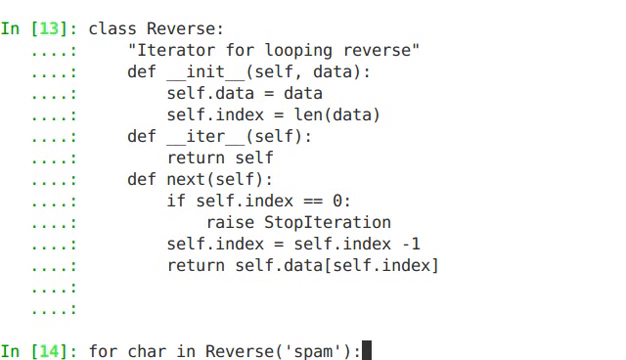
type("print c")
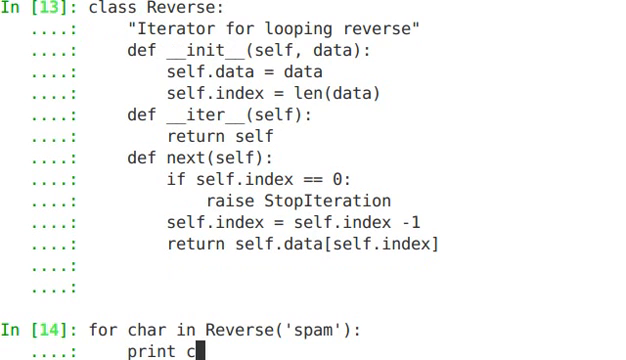